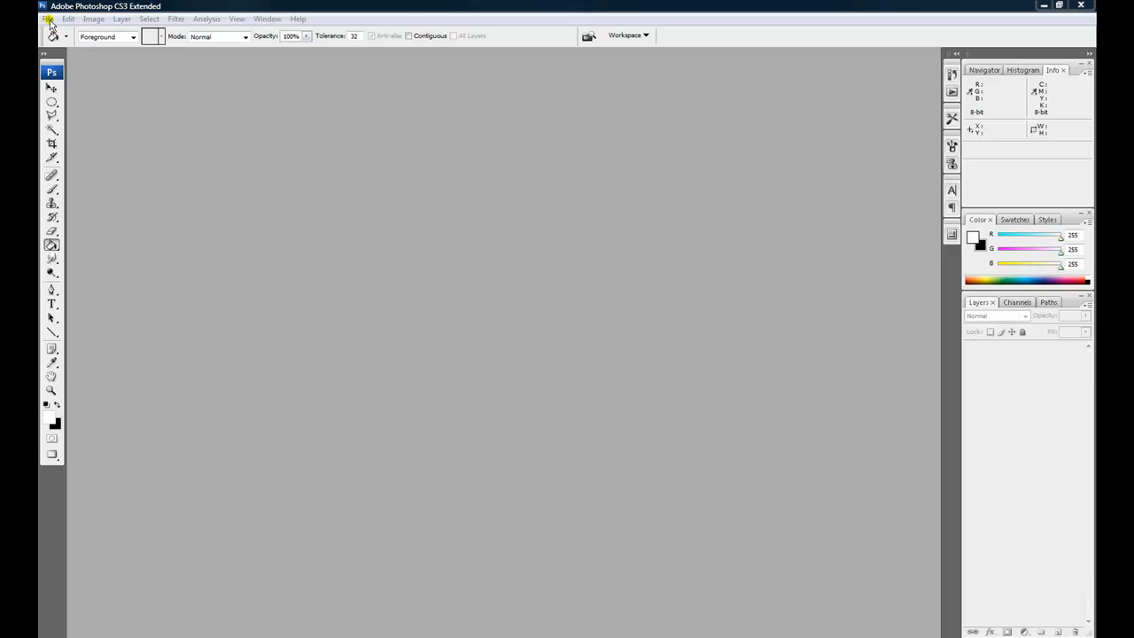
Create a new 500 × 500 pixel document with a transparent background.
{"action": "left_click", "coordinate": [46, 18]}
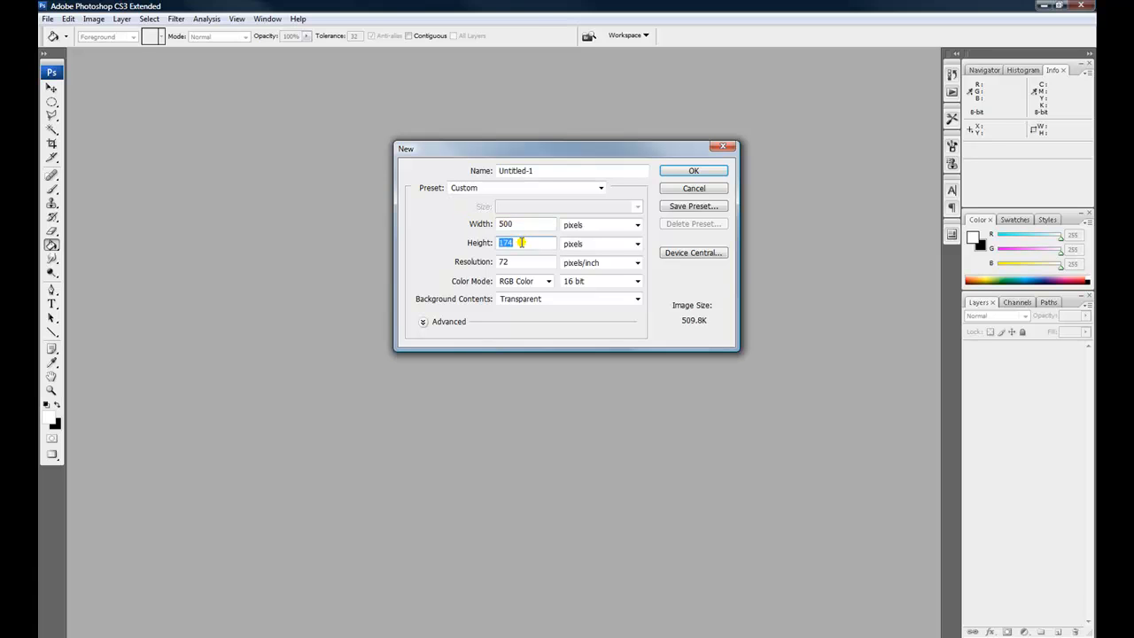
{"action": "type", "text": "500"}
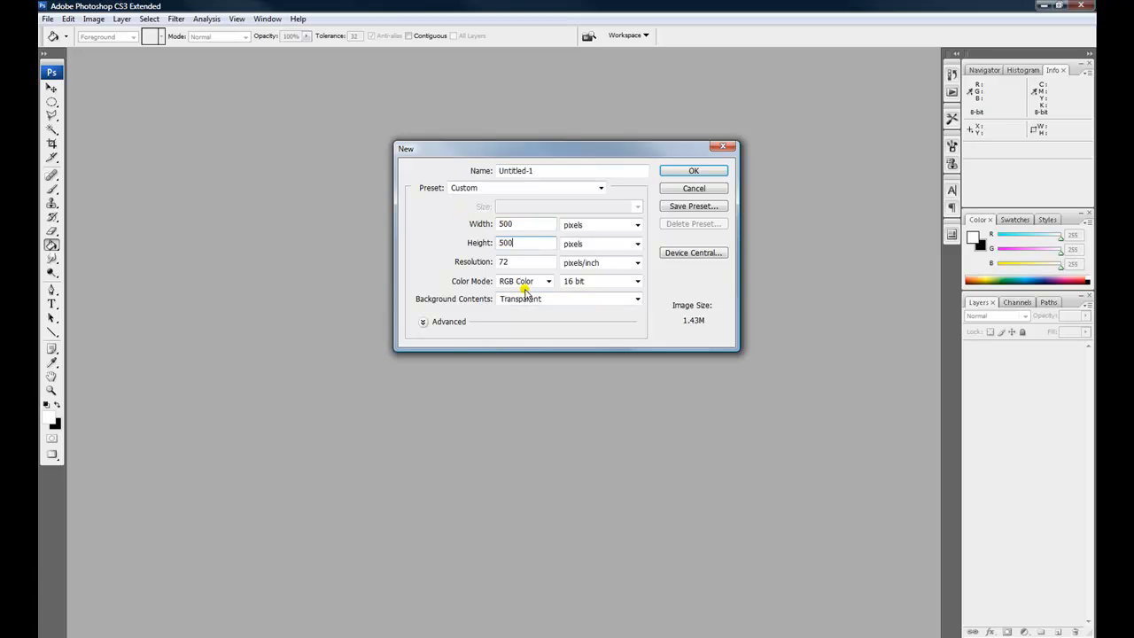
{"action": "left_click", "coordinate": [694, 188]}
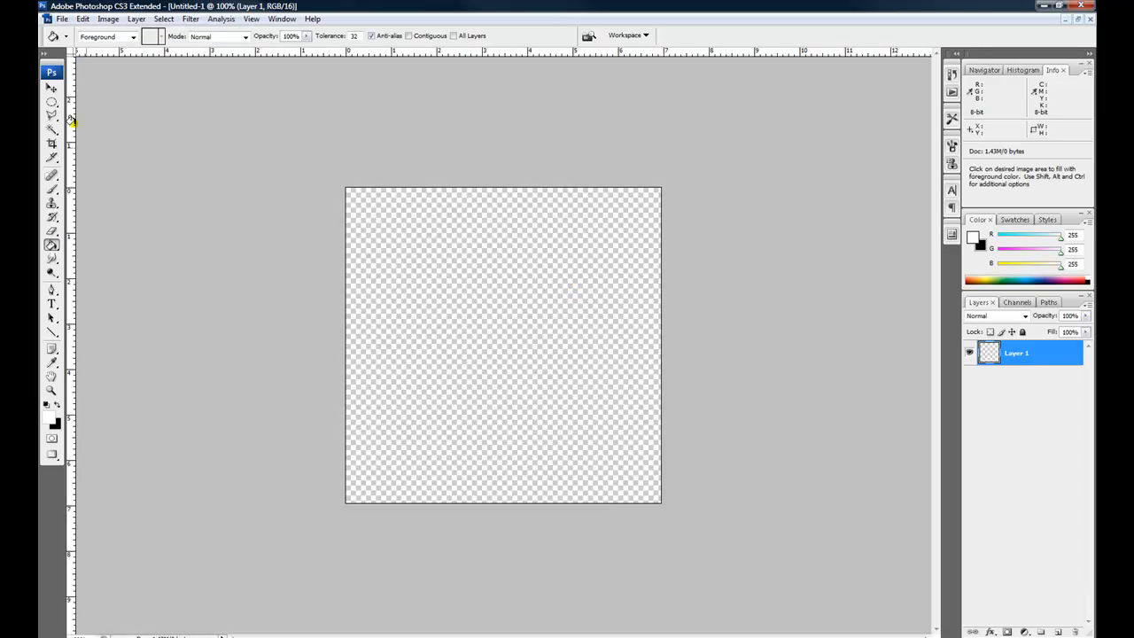
Select a circle with the Elliptical Marquee and choose red as the fill colour.
{"action": "left_click", "coordinate": [52, 101]}
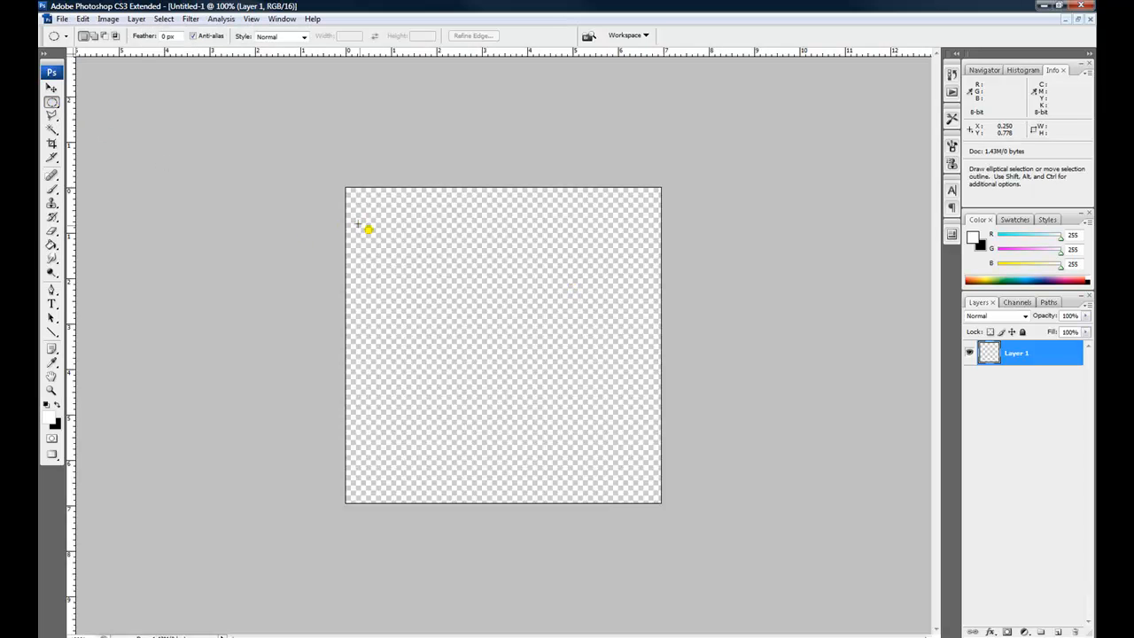
{"action": "mouse_move", "coordinate": [487, 321]}
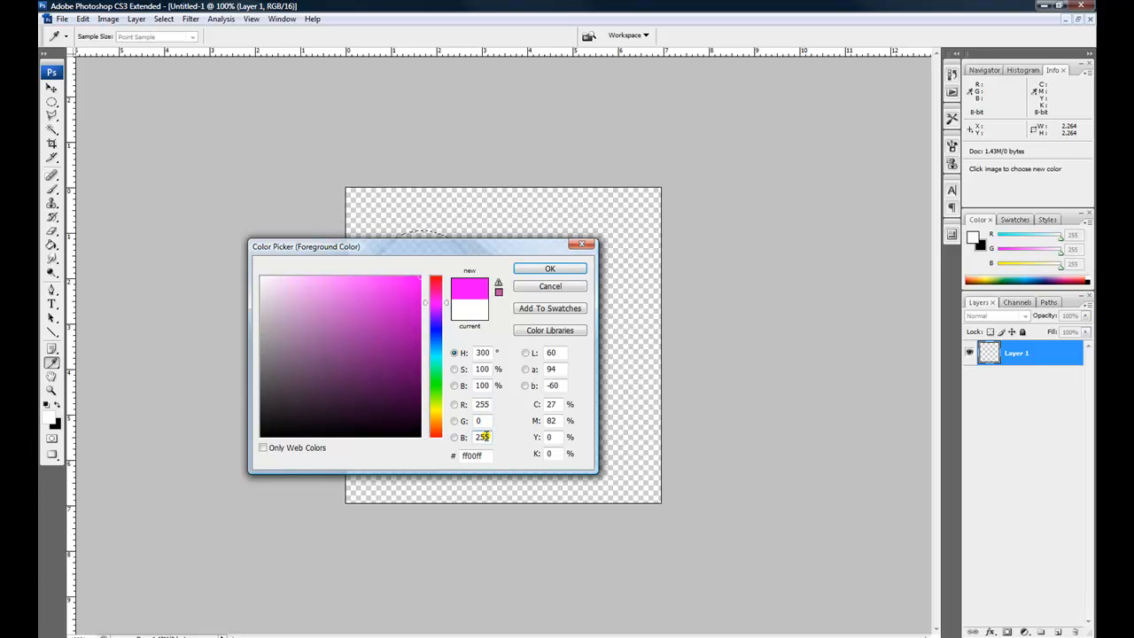
{"action": "left_click", "coordinate": [549, 268]}
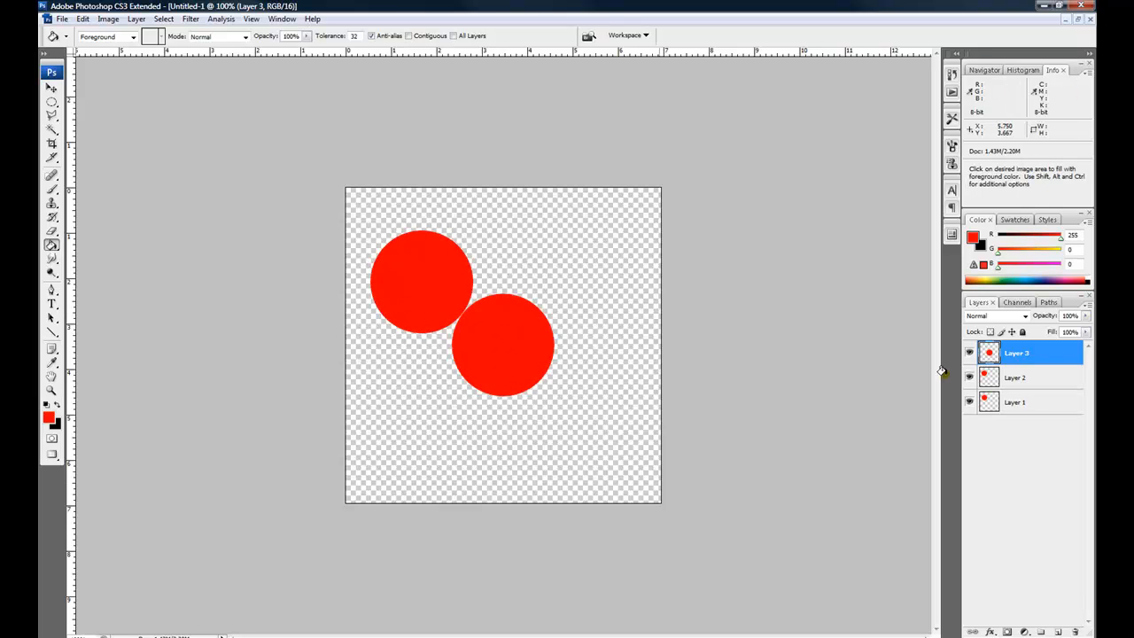
Select Layer 2, reposition its circle, and set the foreground colour to green (RGB 0,255,0).
{"action": "left_click", "coordinate": [1017, 376]}
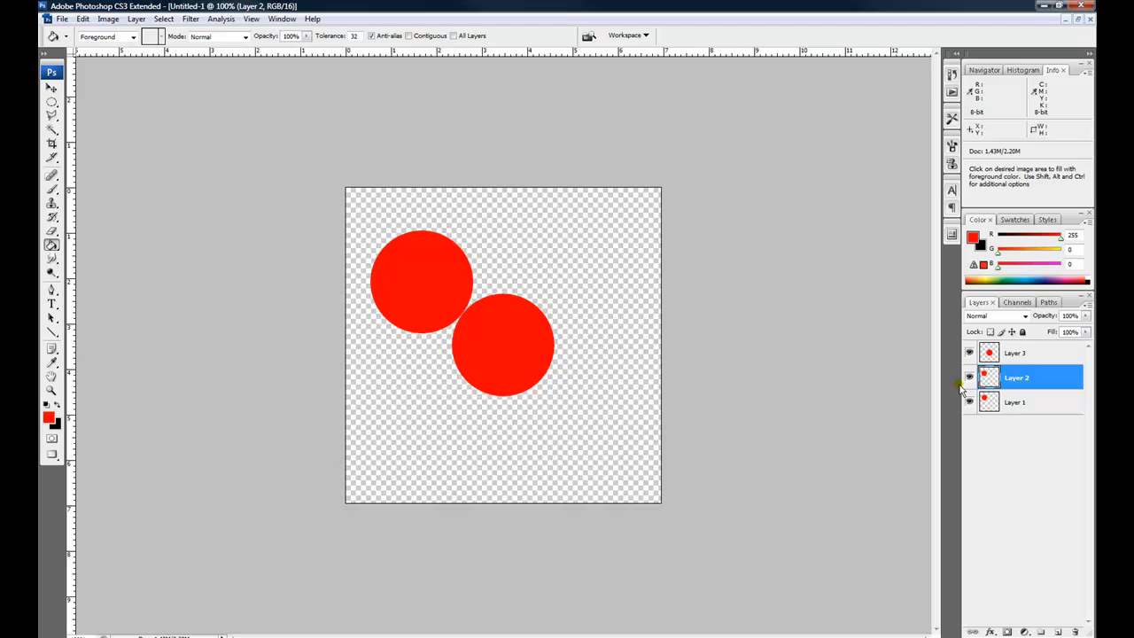
{"action": "mouse_move", "coordinate": [199, 315]}
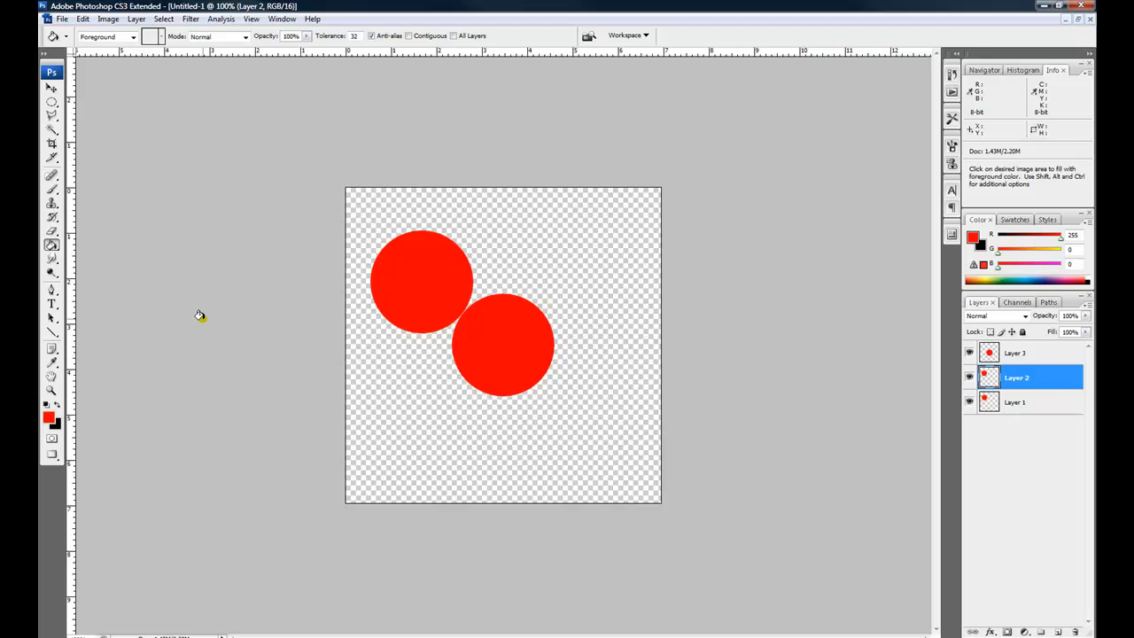
{"action": "left_click", "coordinate": [51, 85]}
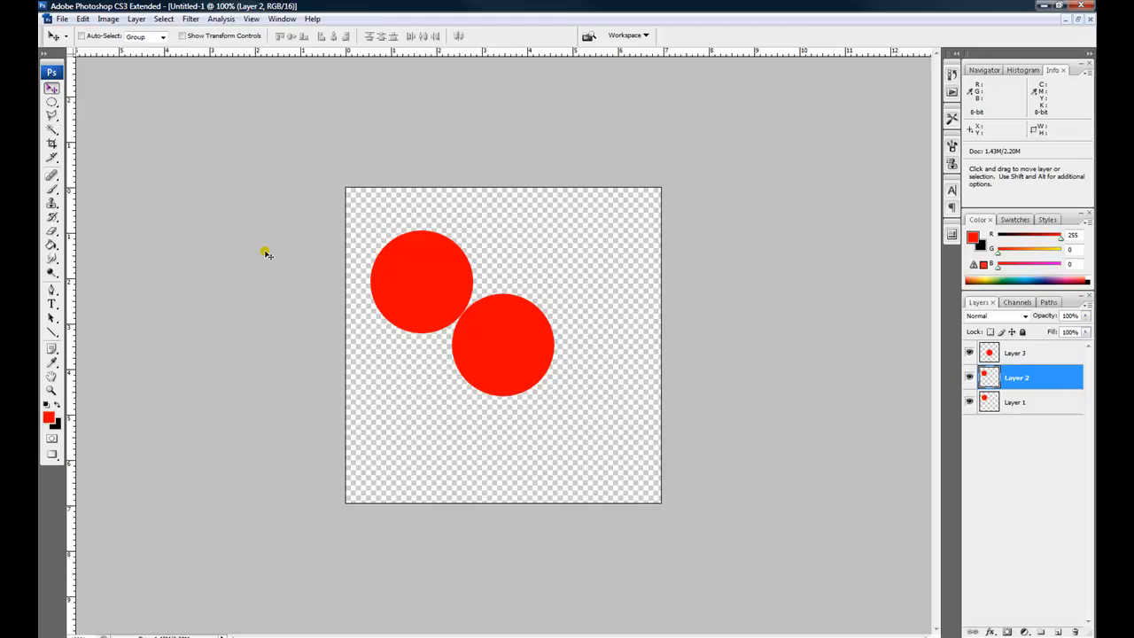
{"action": "right_click", "coordinate": [496, 358]}
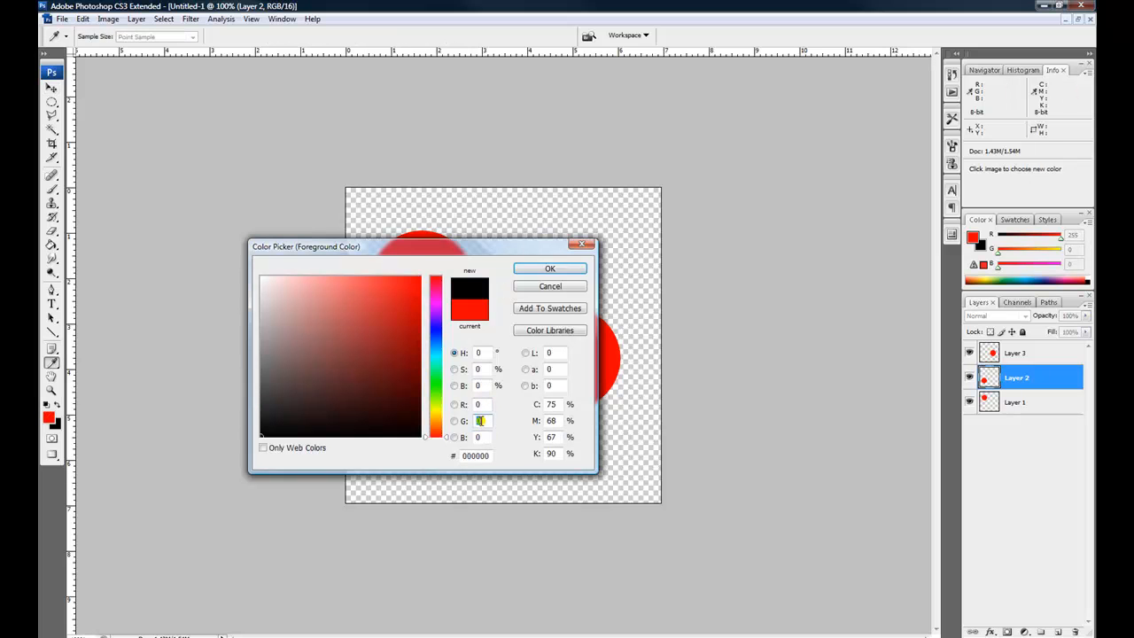
{"action": "left_click", "coordinate": [422, 280]}
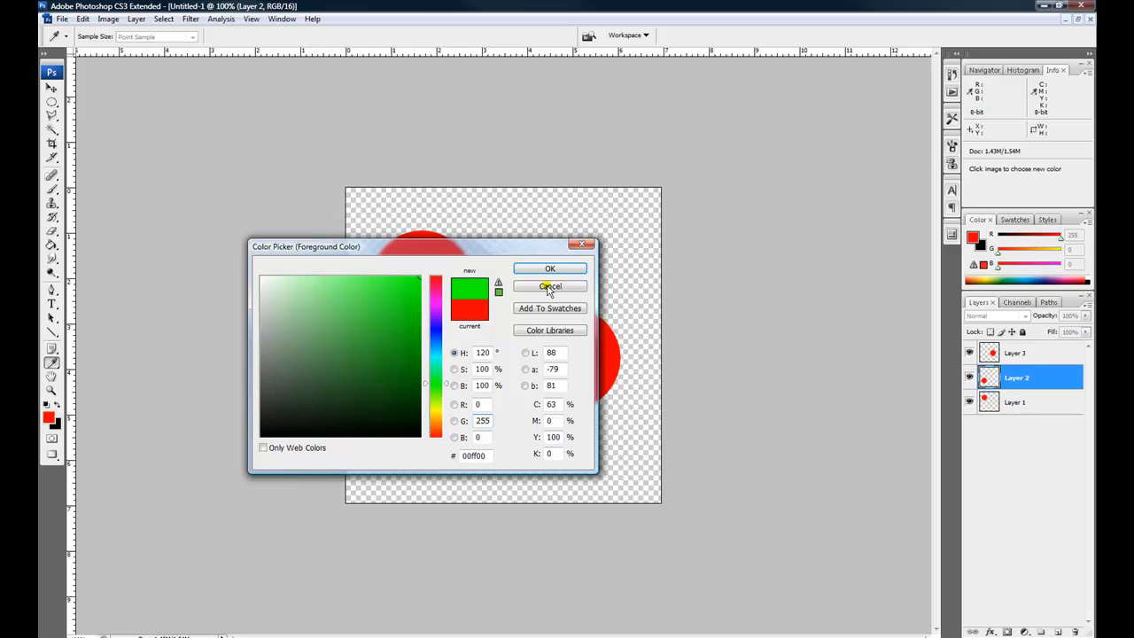
{"action": "left_click", "coordinate": [550, 285]}
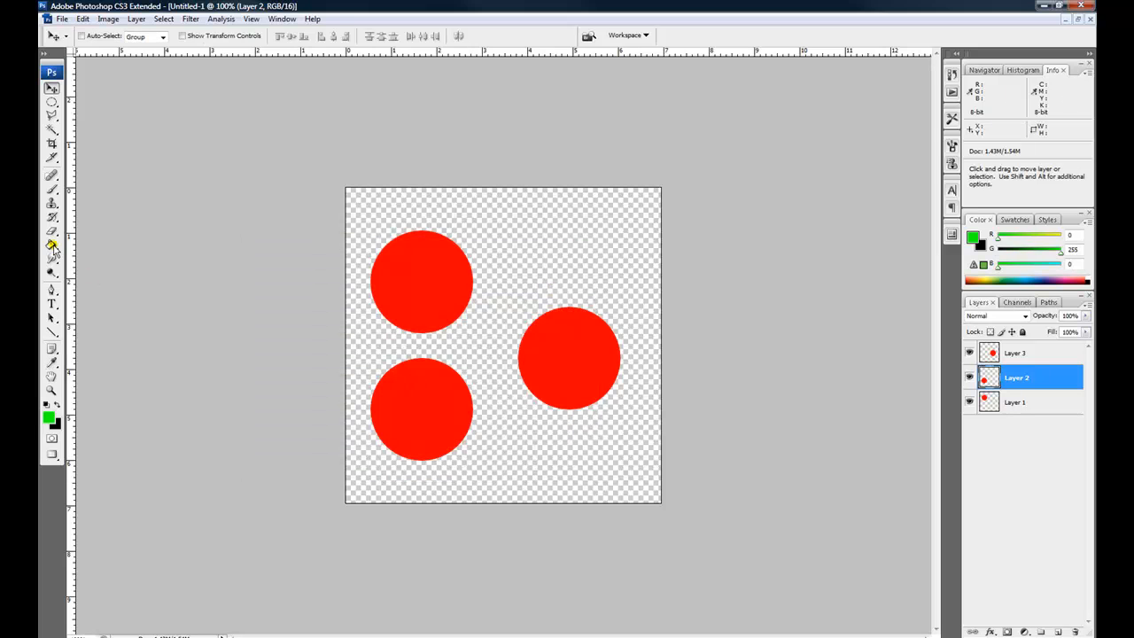
Fill the lower-left circle with green using the Paint Bucket, then select the other circle layers.
{"action": "left_click", "coordinate": [51, 244]}
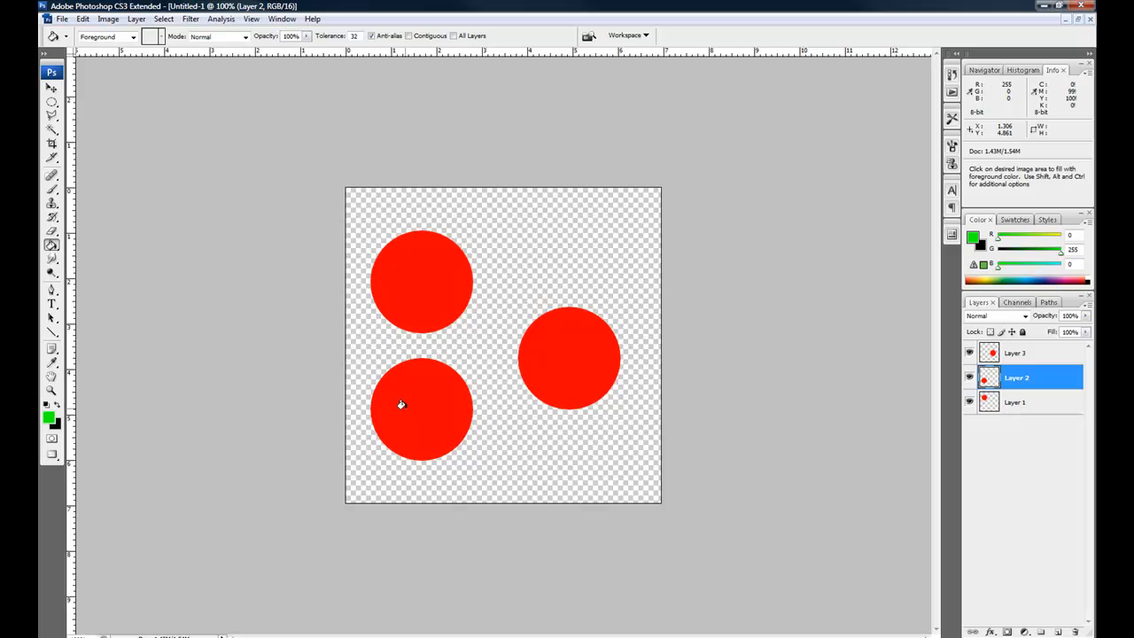
{"action": "left_click", "coordinate": [400, 404]}
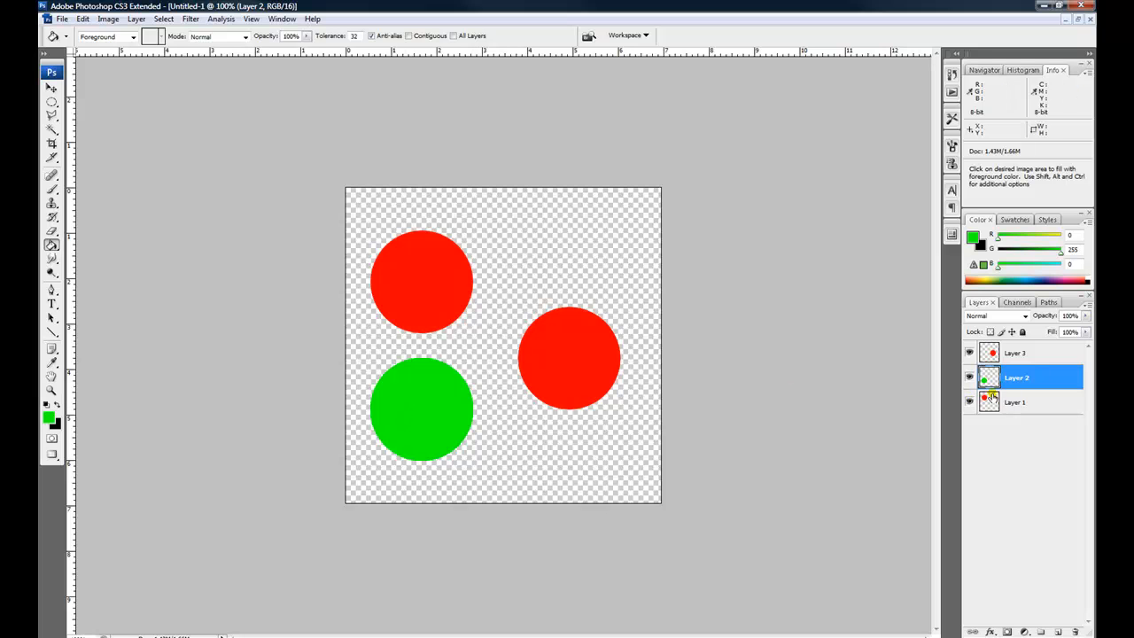
{"action": "left_click", "coordinate": [1017, 401]}
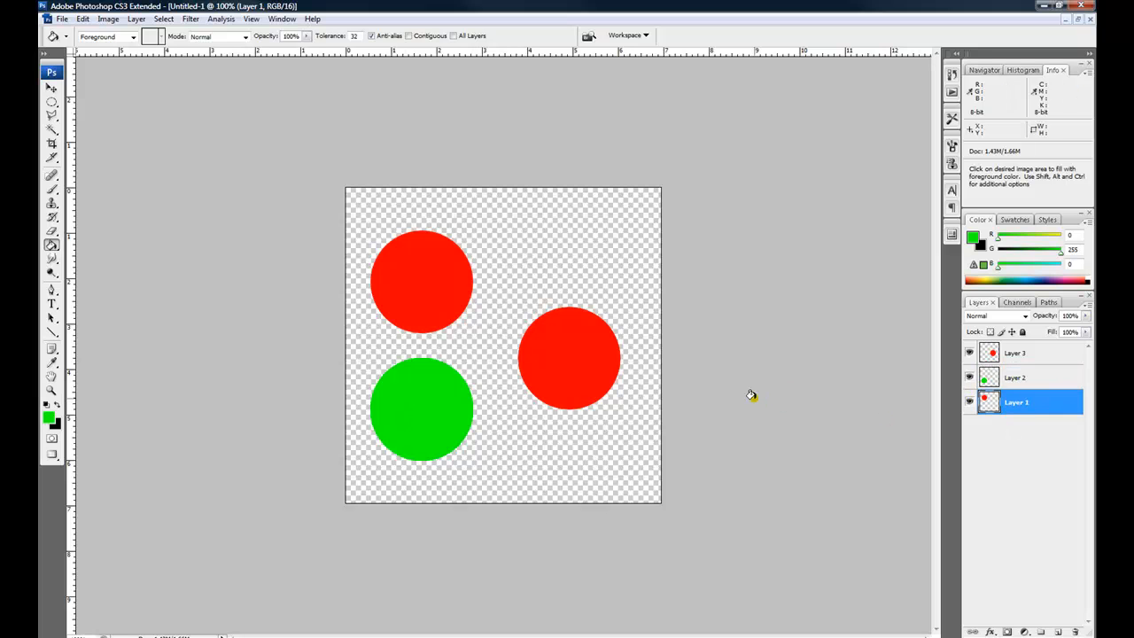
{"action": "left_click", "coordinate": [1017, 353]}
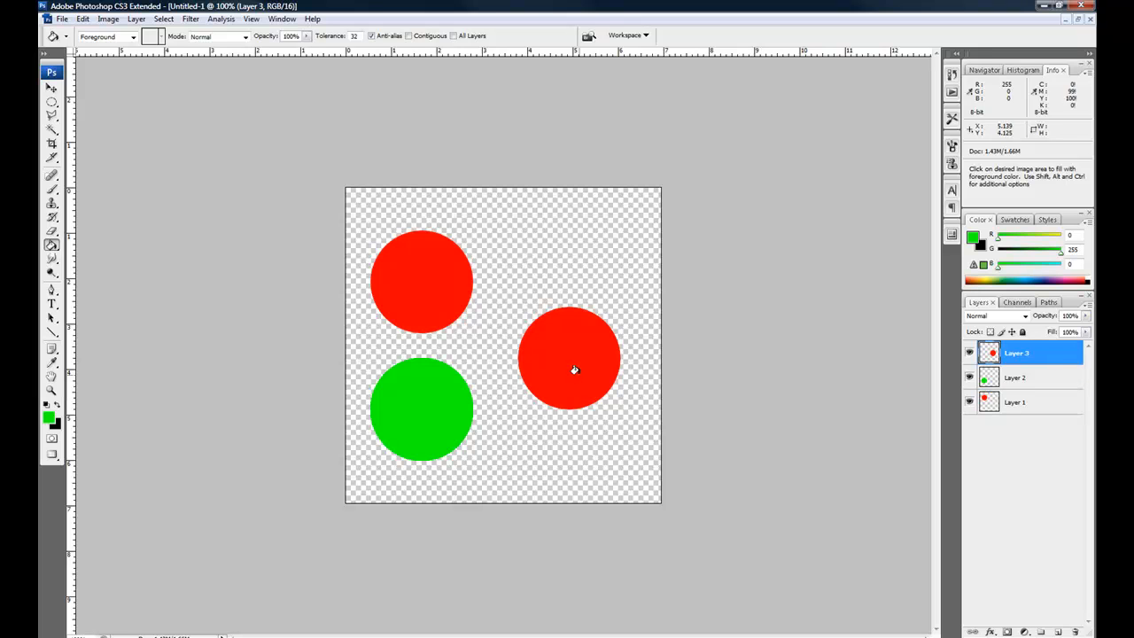
Set the foreground colour to pure blue and fill the third circle on Layer 3 with it.
{"action": "left_click", "coordinate": [48, 418]}
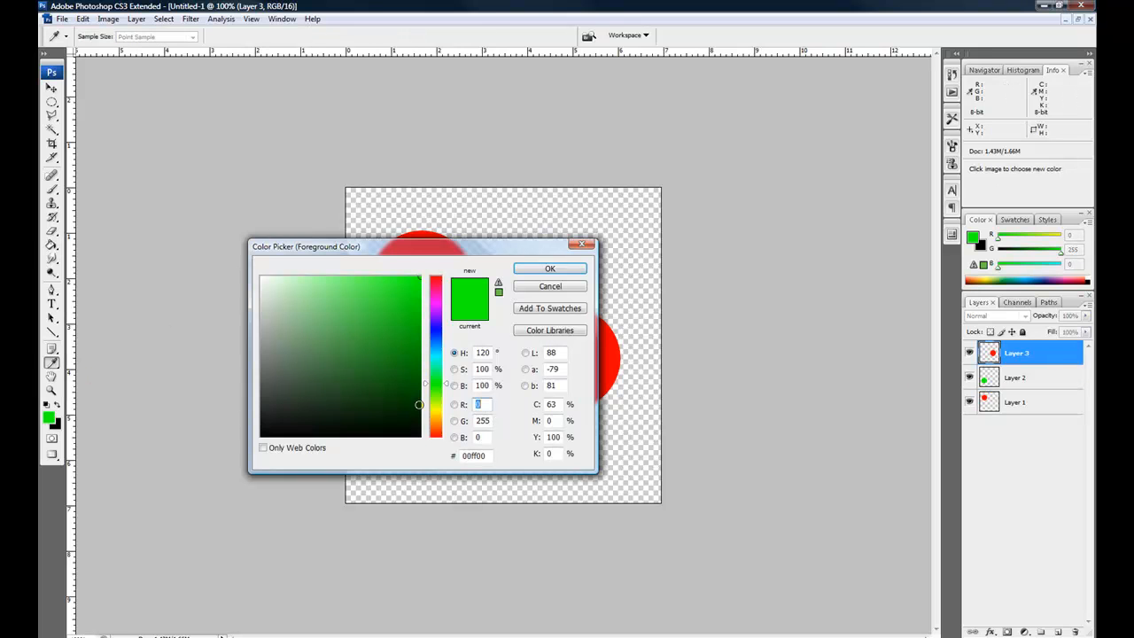
{"action": "left_click", "coordinate": [482, 420]}
{"action": "type", "text": "0"}
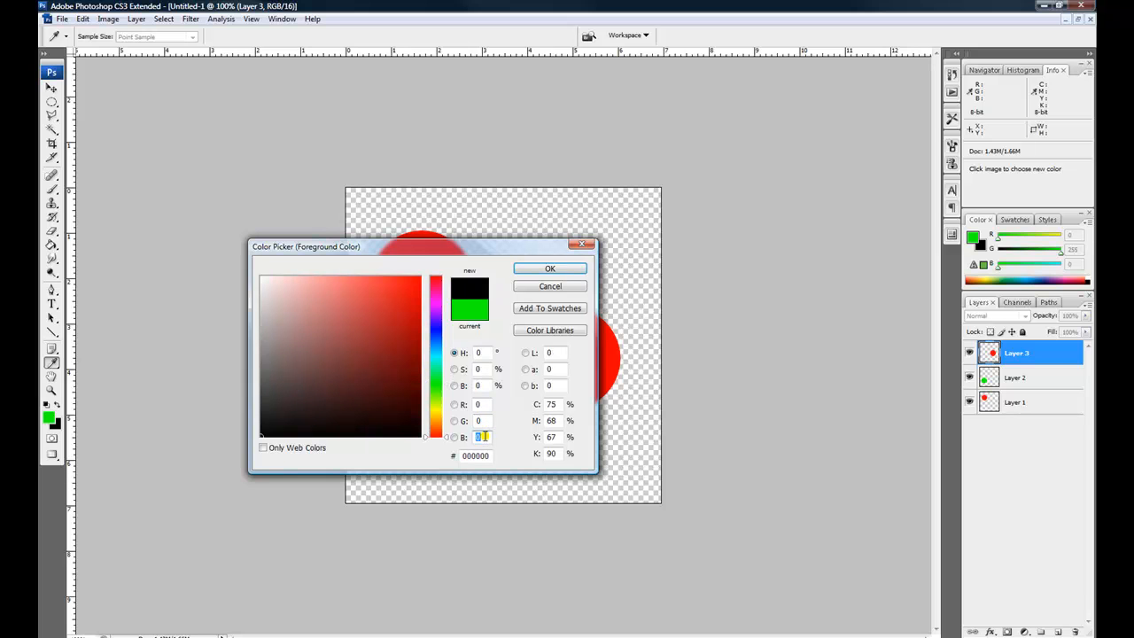
{"action": "left_click", "coordinate": [549, 269]}
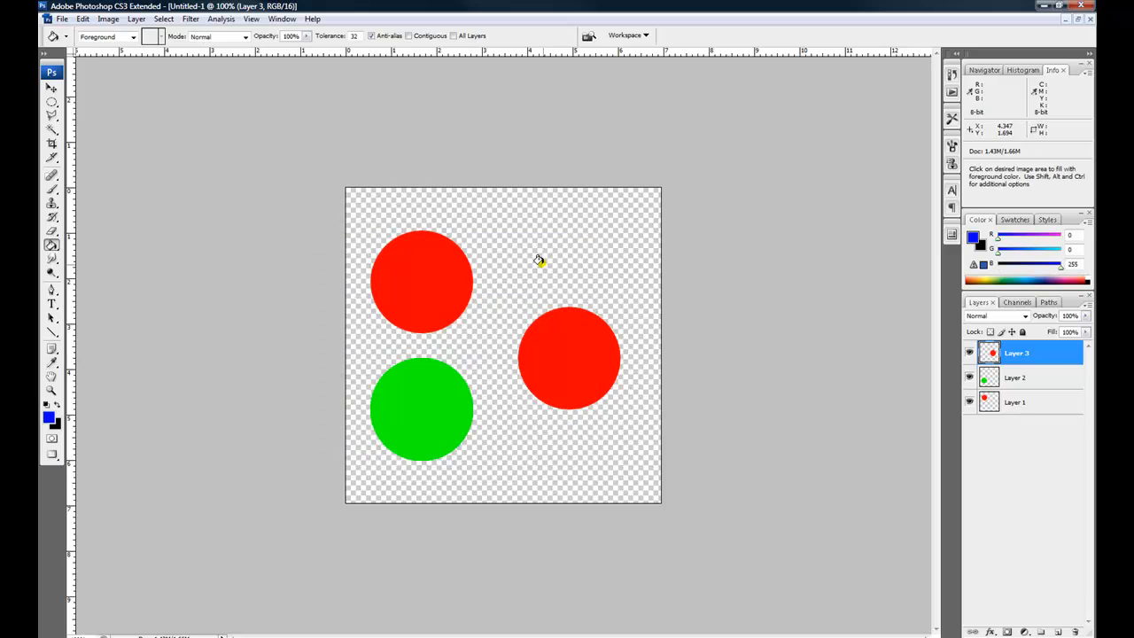
{"action": "left_click", "coordinate": [568, 358]}
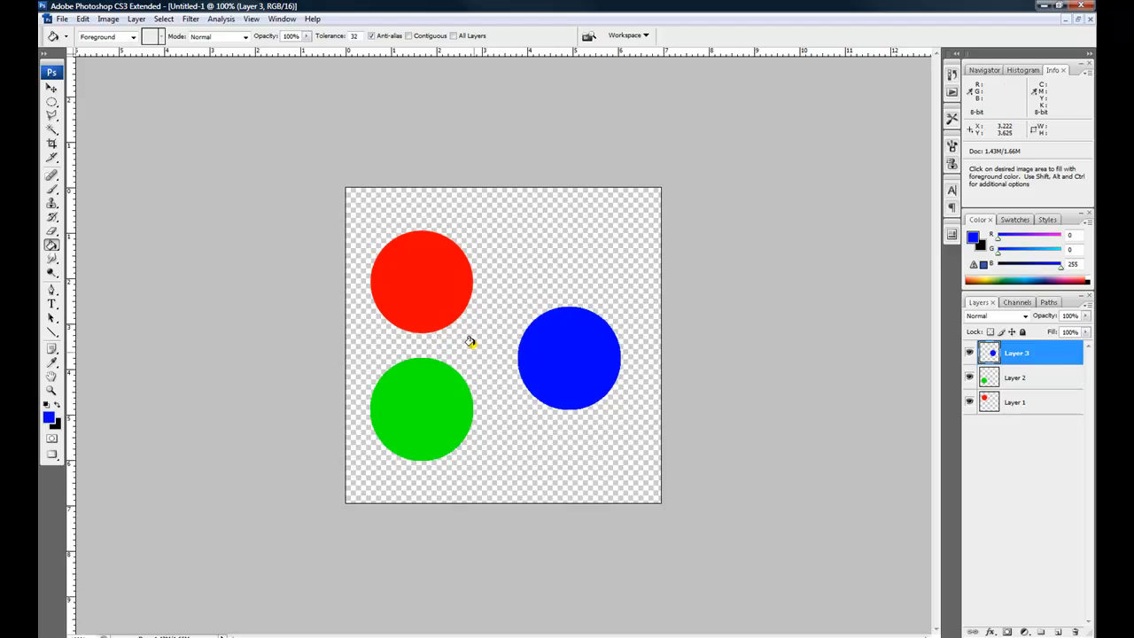
{"action": "mouse_move", "coordinate": [478, 310]}
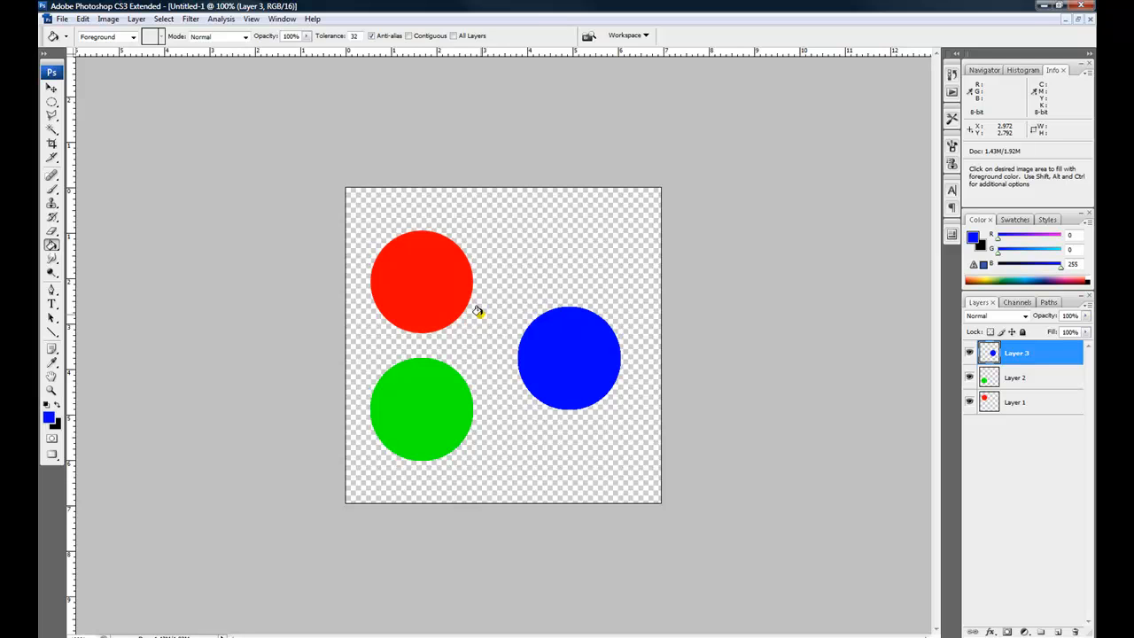
{"action": "mouse_move", "coordinate": [314, 153]}
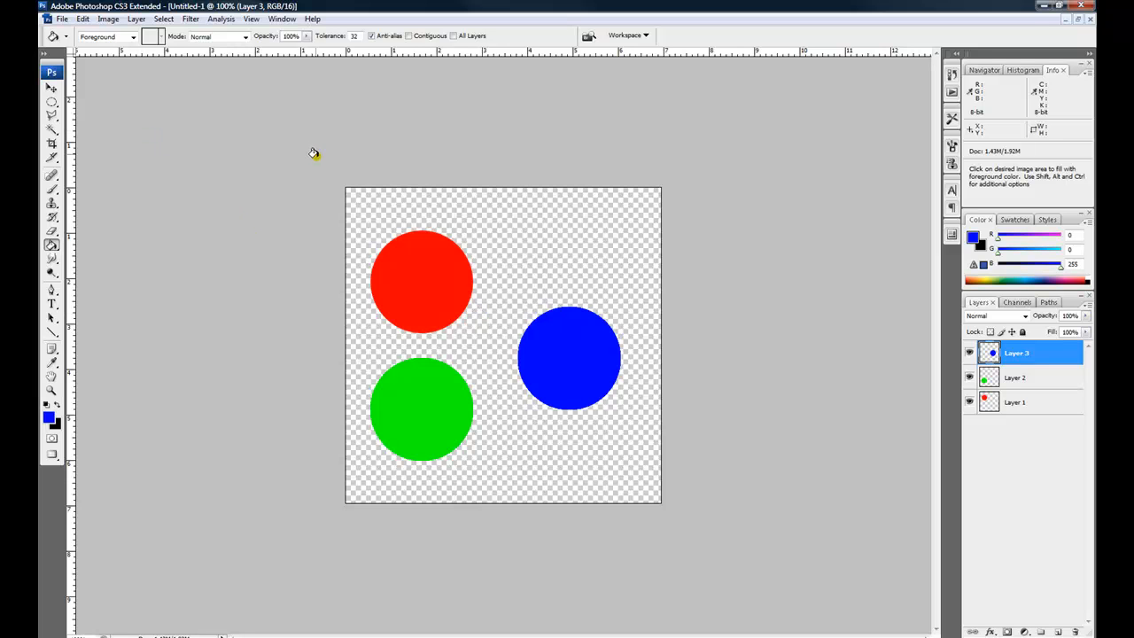
With the Move tool on Layer 1, drag the red circle down to overlap the green and blue circles.
{"action": "left_click", "coordinate": [51, 85]}
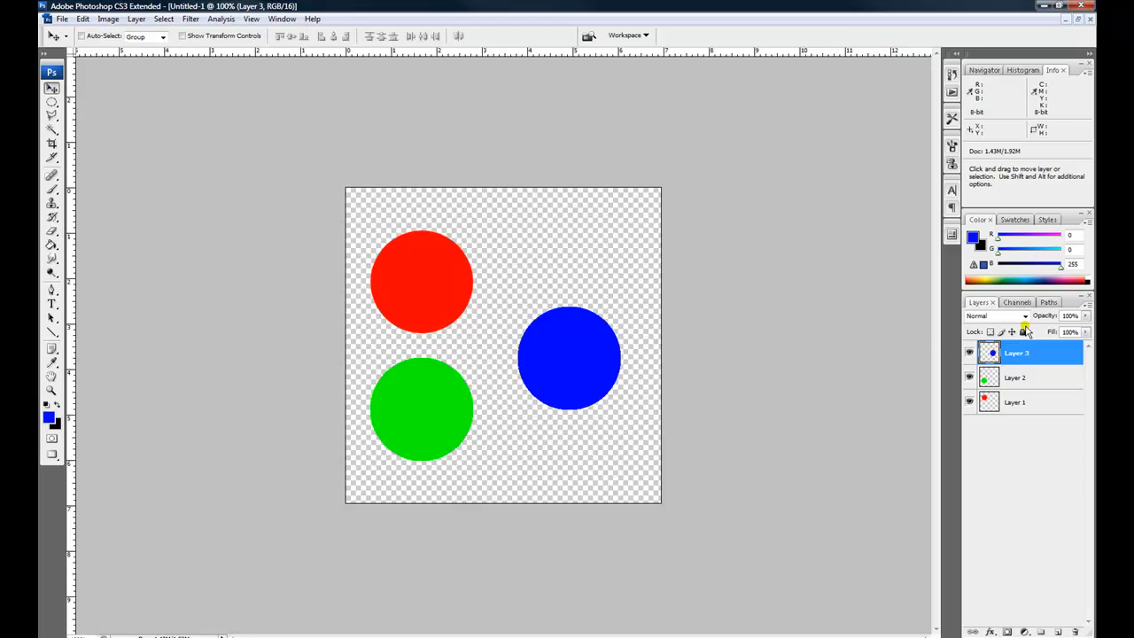
{"action": "left_click", "coordinate": [1020, 315]}
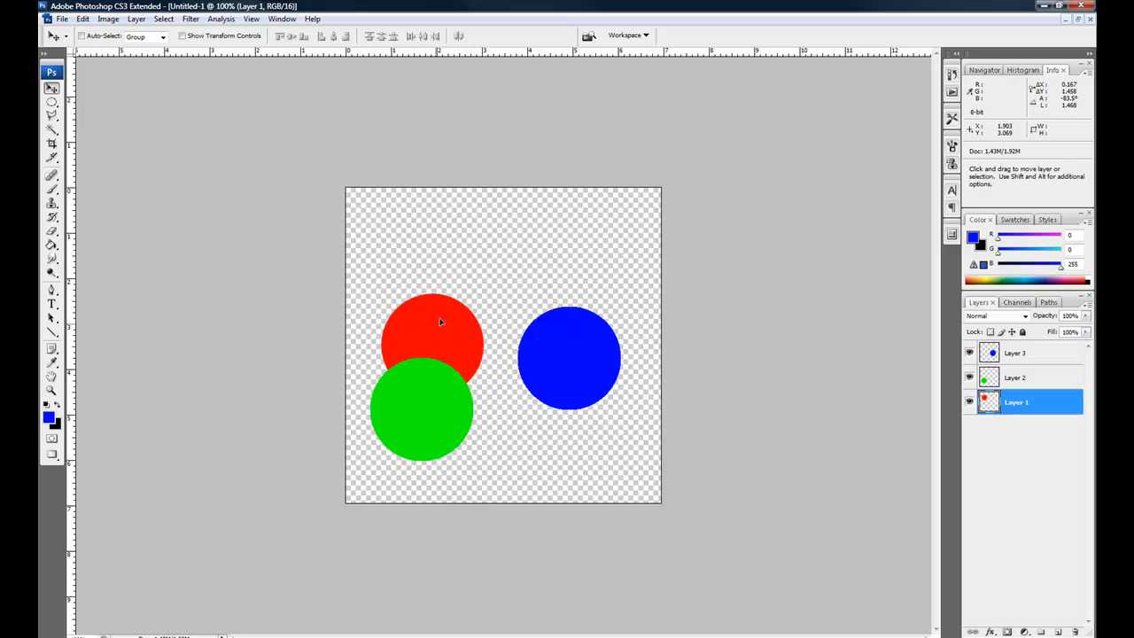
{"action": "left_click_drag", "start_coordinate": [434, 322], "coordinate": [452, 351]}
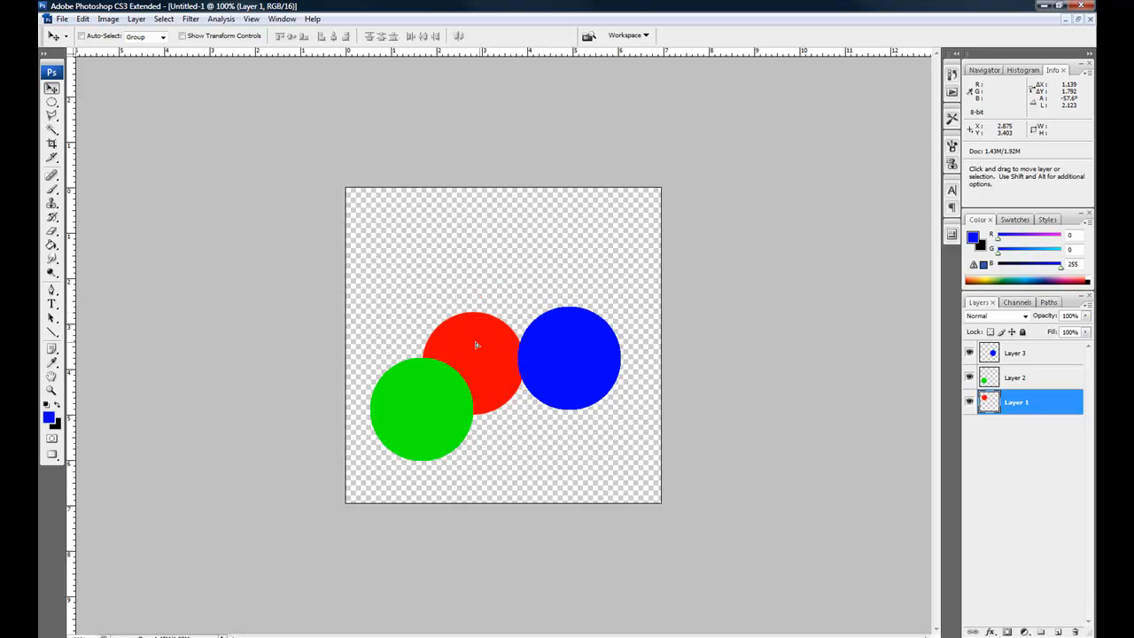
{"action": "left_click_drag", "start_coordinate": [475, 345], "coordinate": [500, 315]}
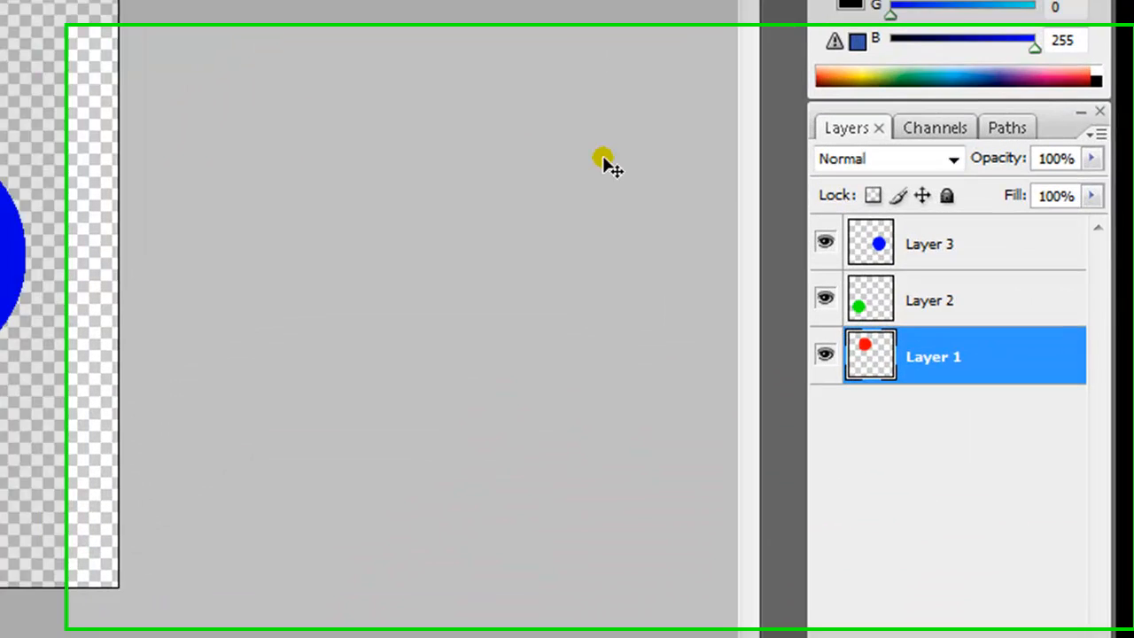
Set the red circle's layer blend mode to Lighten, move it back up, and select the green and blue layers.
{"action": "left_click", "coordinate": [953, 158]}
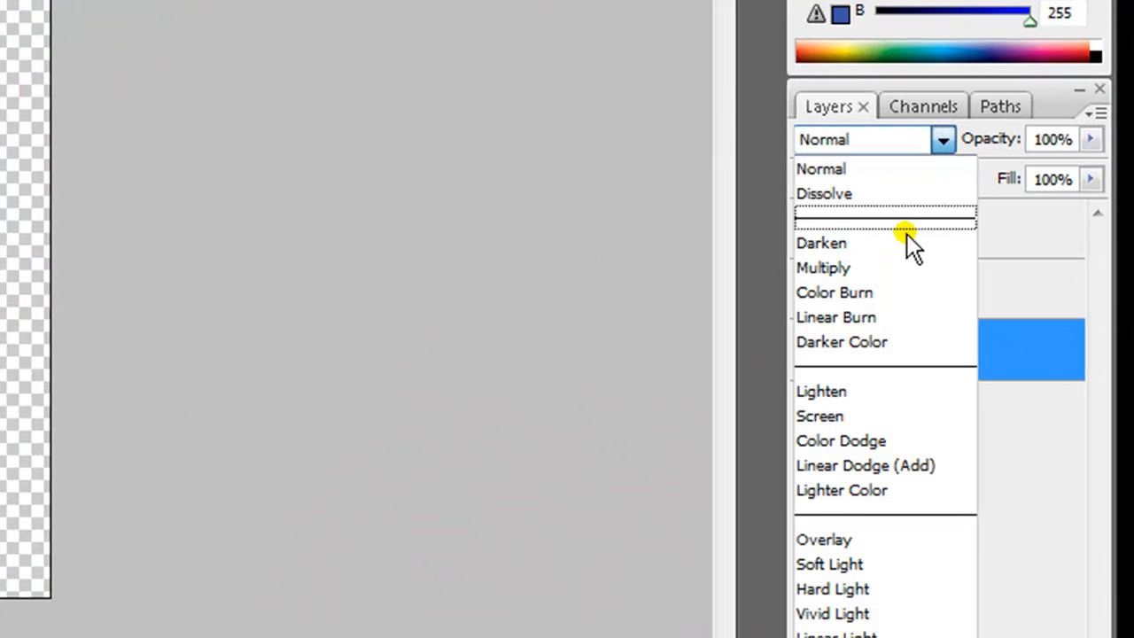
{"action": "left_click", "coordinate": [822, 392]}
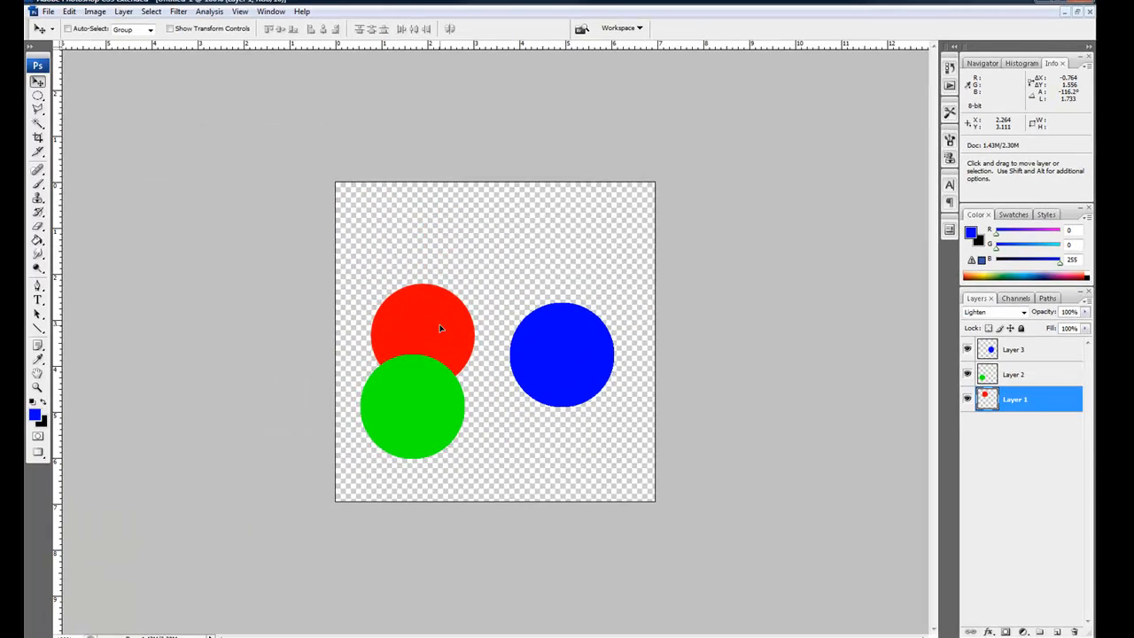
{"action": "left_click_drag", "start_coordinate": [439, 328], "coordinate": [464, 257]}
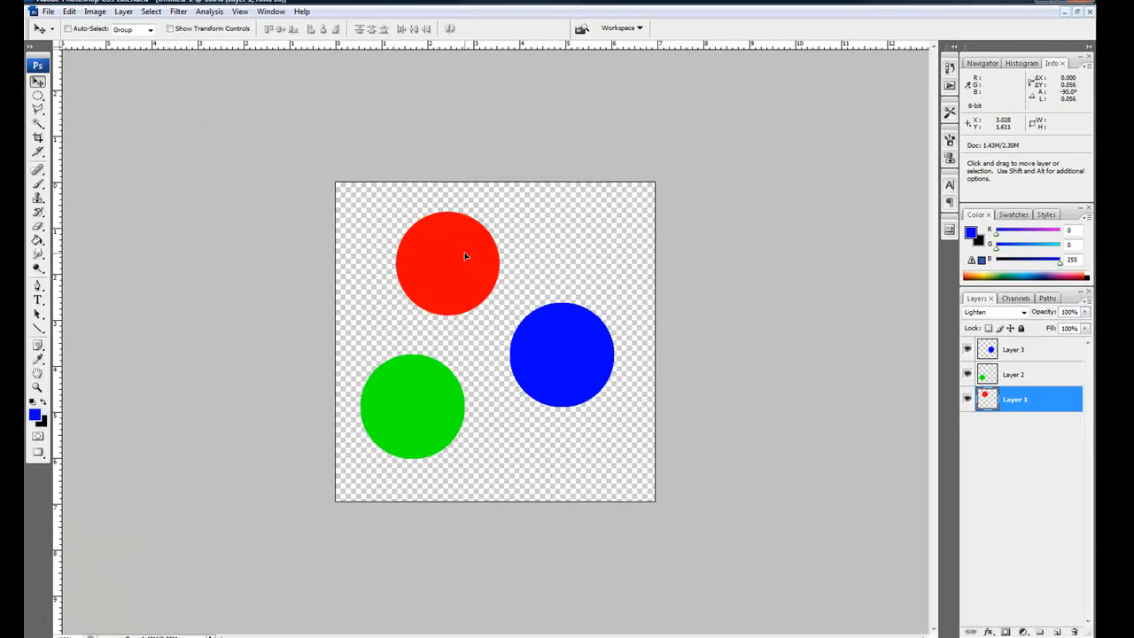
{"action": "mouse_move", "coordinate": [1009, 374]}
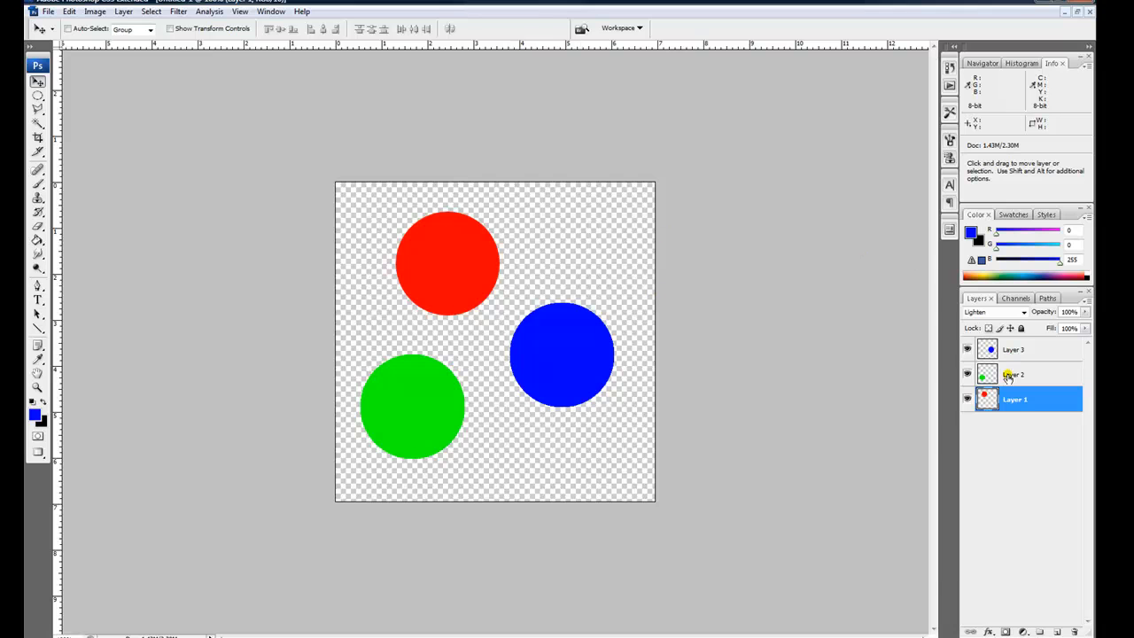
{"action": "left_click", "coordinate": [990, 311]}
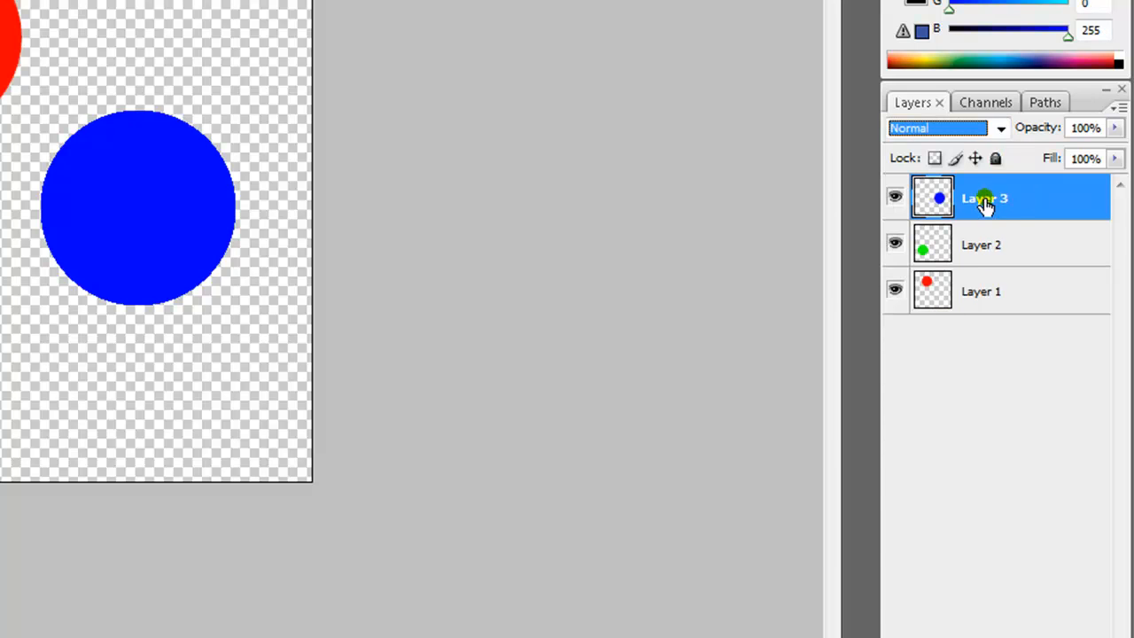
{"action": "left_click", "coordinate": [947, 128]}
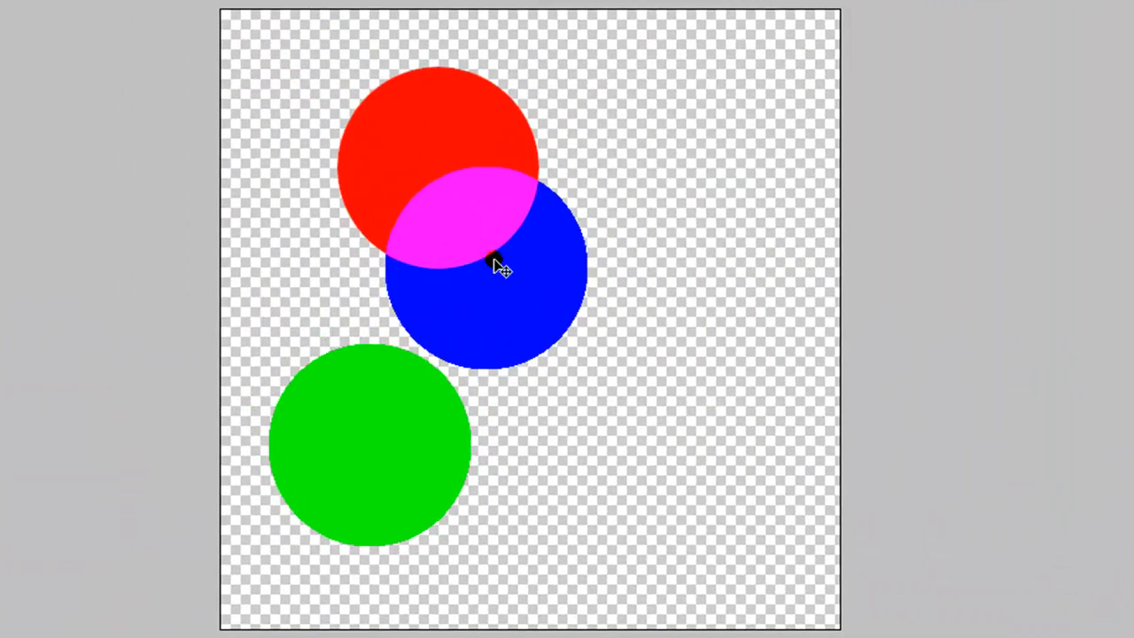
Drag the blue and green circles until all three overlap, giving yellow, cyan, magenta and a white centre.
{"action": "left_click_drag", "start_coordinate": [500, 269], "coordinate": [386, 346]}
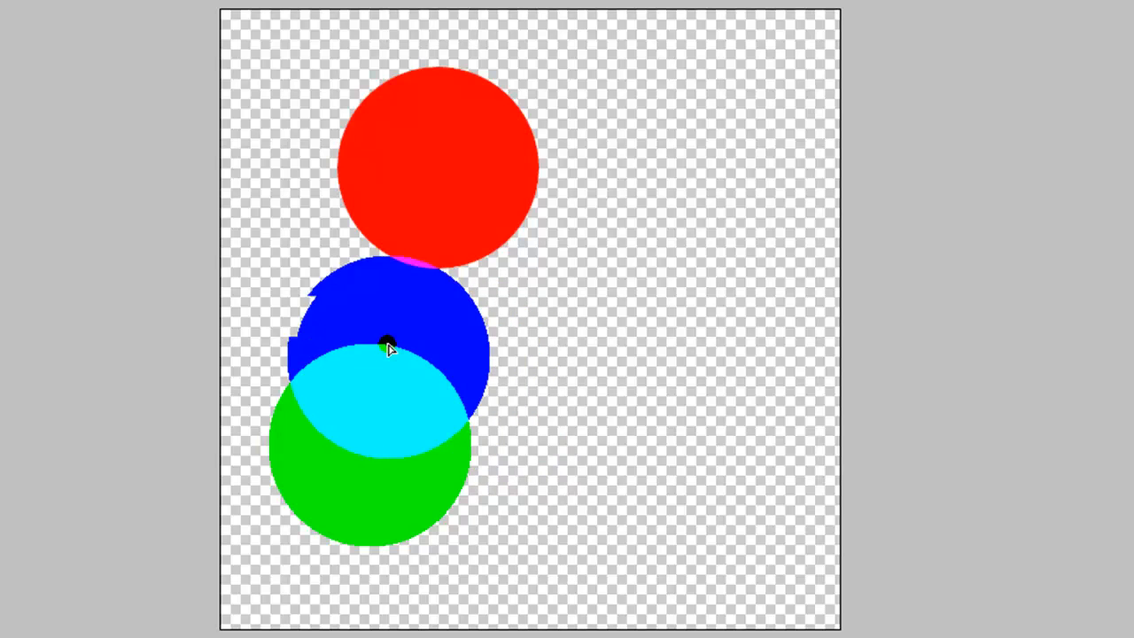
{"action": "left_click_drag", "start_coordinate": [387, 346], "coordinate": [550, 333]}
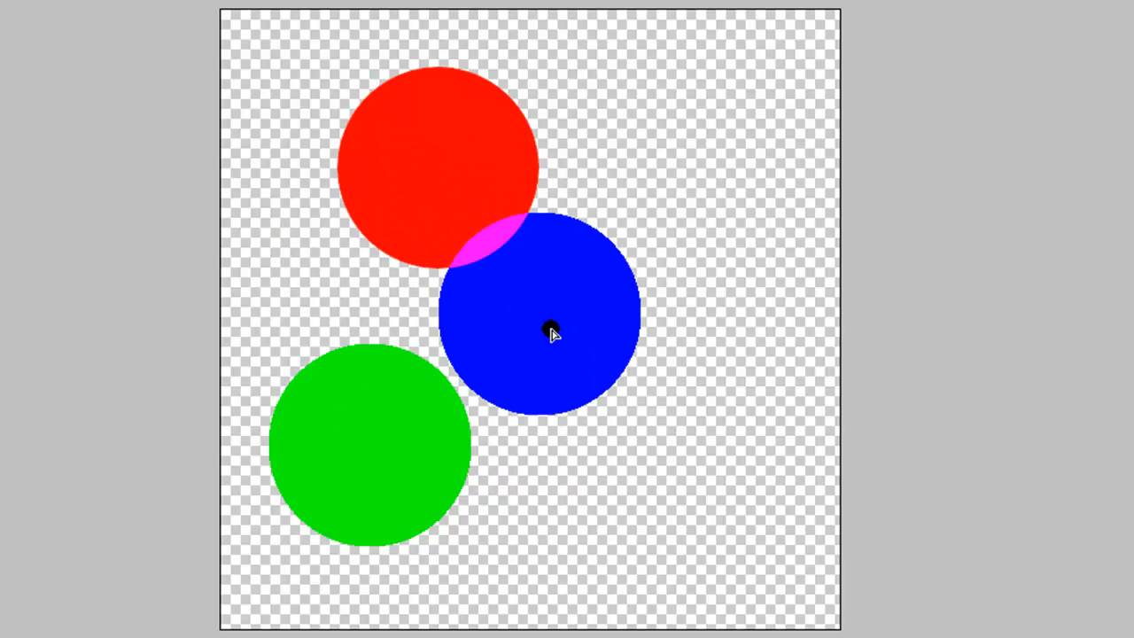
{"action": "left_click_drag", "start_coordinate": [546, 319], "coordinate": [585, 191]}
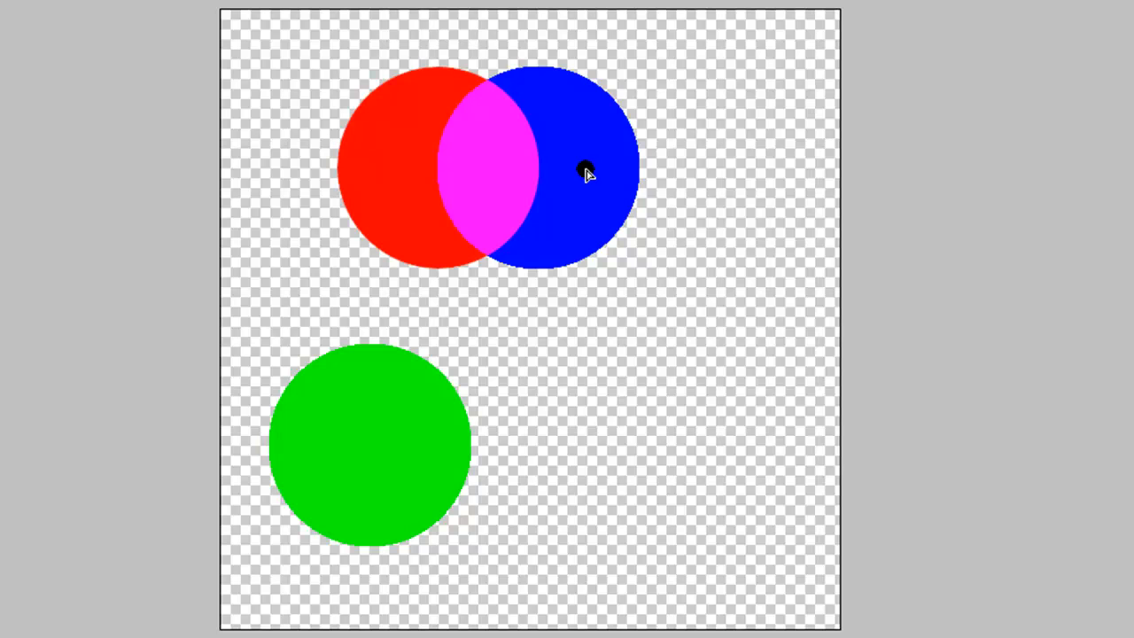
{"action": "left_click_drag", "start_coordinate": [585, 174], "coordinate": [545, 399]}
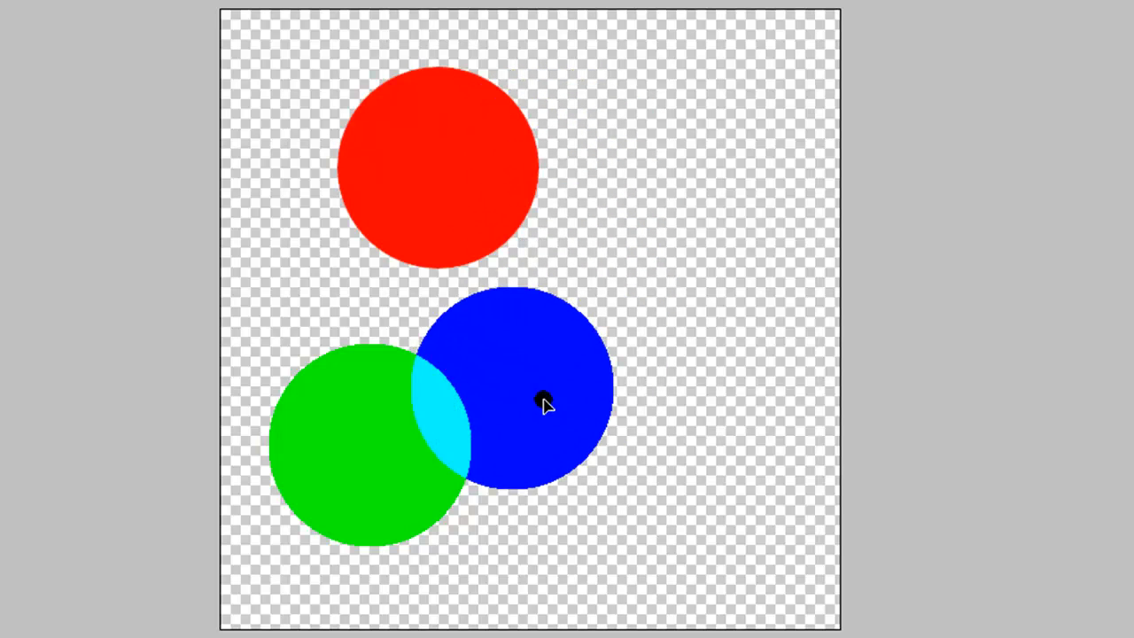
{"action": "left_click_drag", "start_coordinate": [546, 404], "coordinate": [528, 399]}
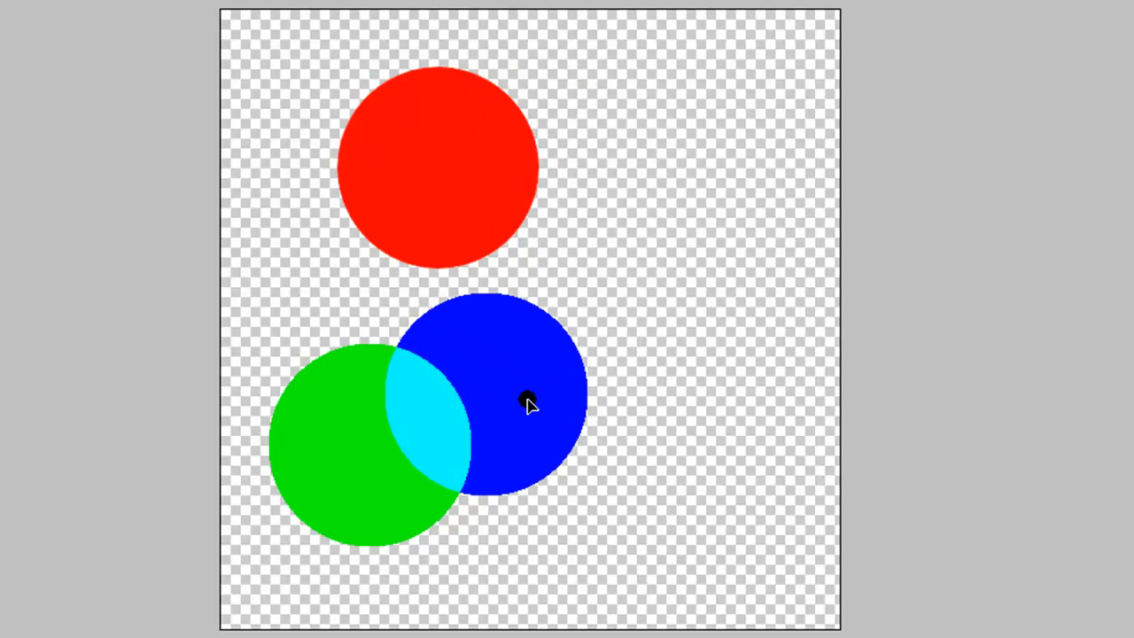
{"action": "left_click_drag", "start_coordinate": [528, 399], "coordinate": [617, 333]}
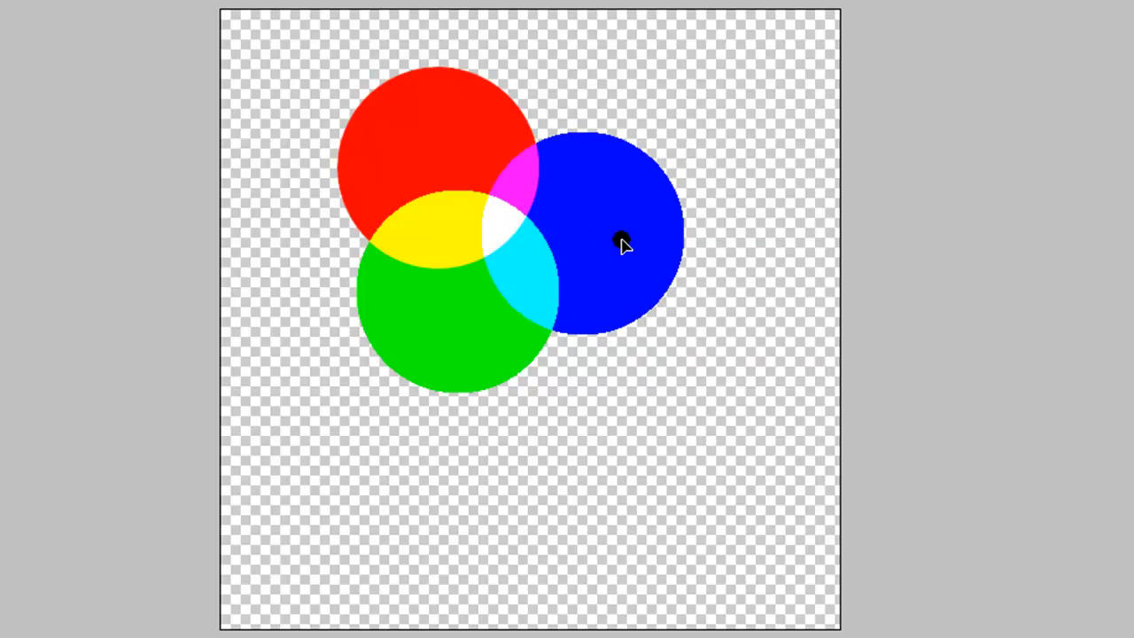
{"action": "left_click_drag", "start_coordinate": [624, 245], "coordinate": [442, 277]}
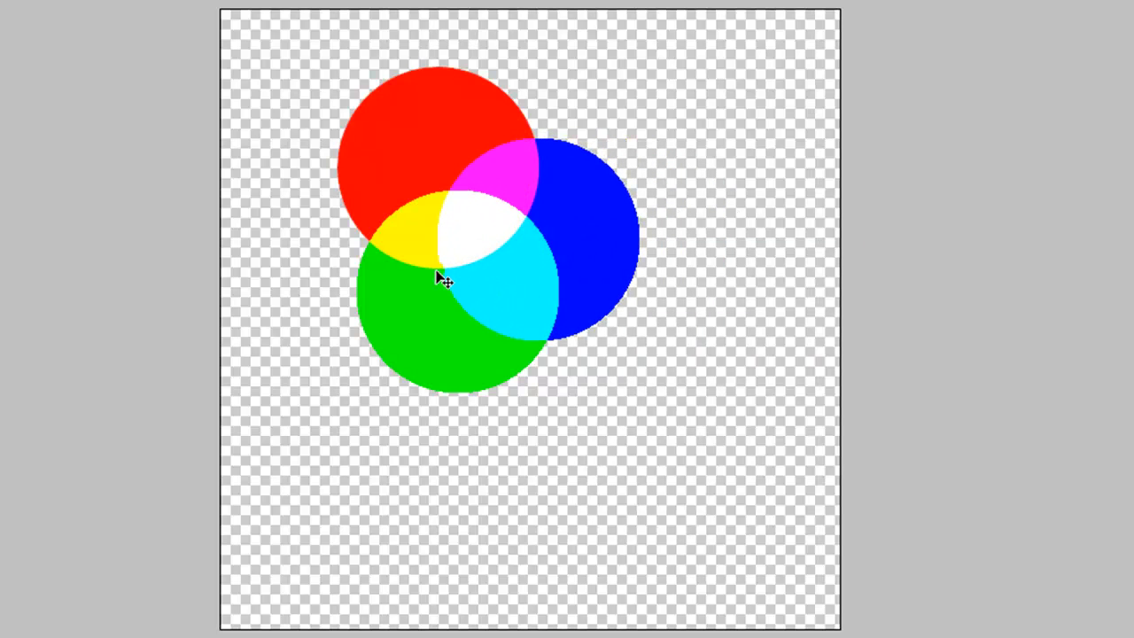